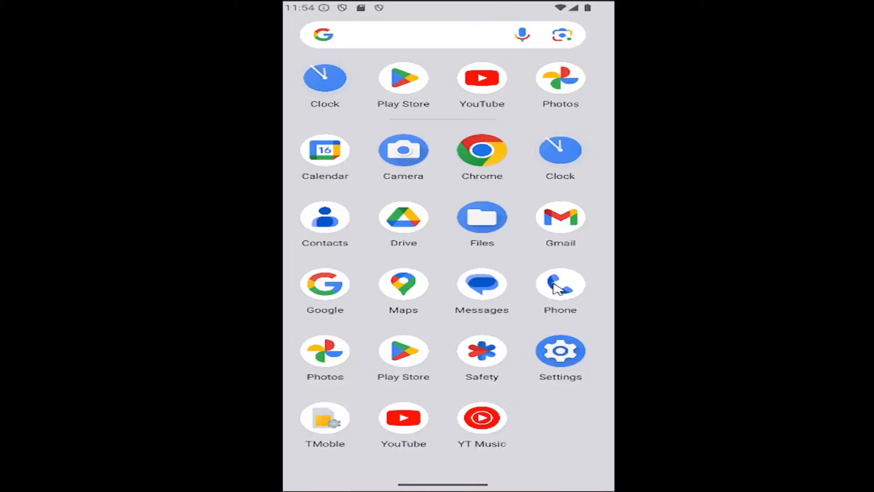
Launch the Phone app and go to Settings through its overflow menu.
click(561, 281)
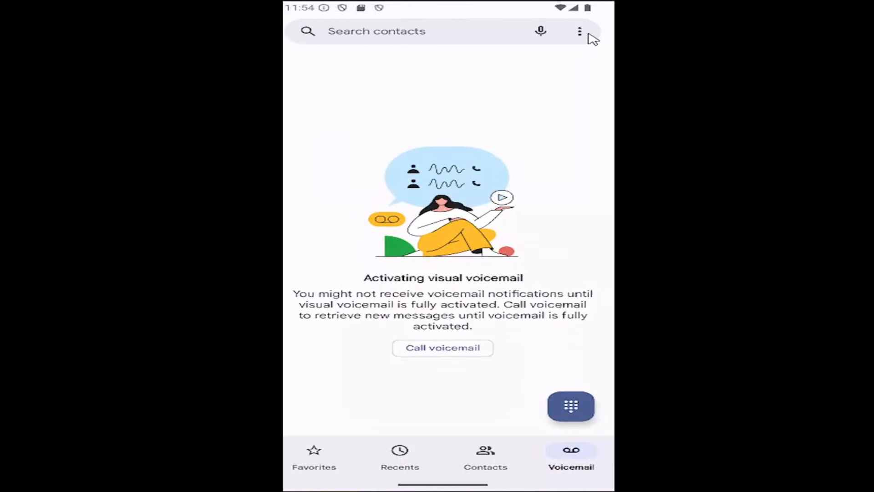
click(579, 31)
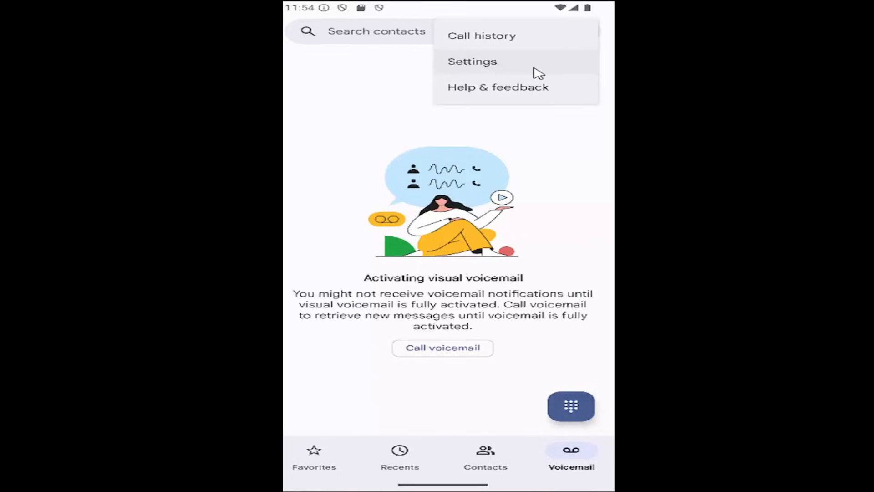
click(472, 61)
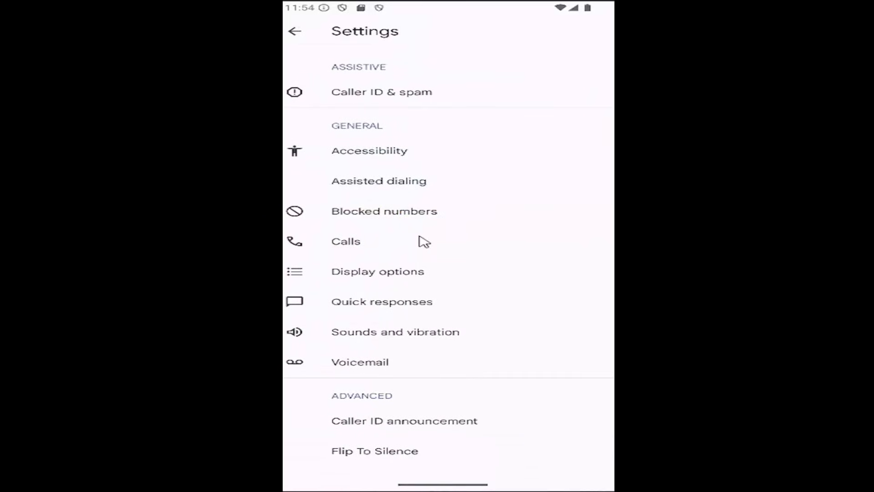
Go to Calls, then Call forwarding, showing always, busy, unanswered and unreachable options.
click(346, 241)
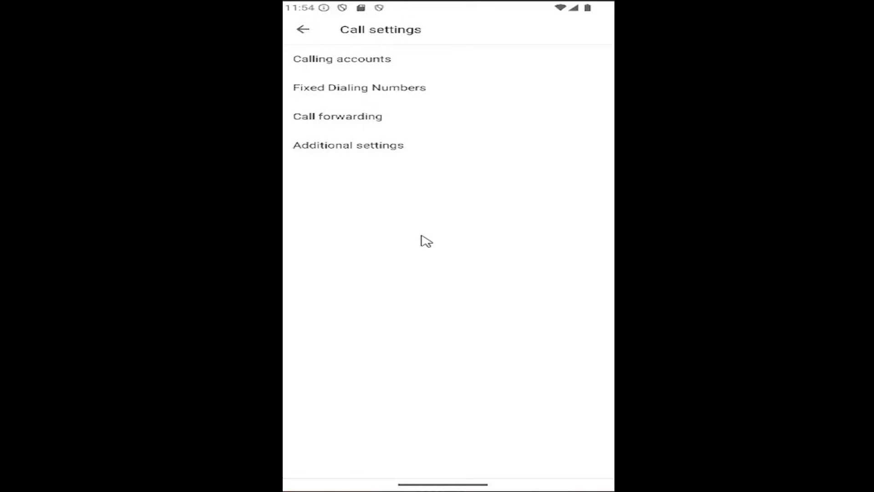
mouse_move(414, 122)
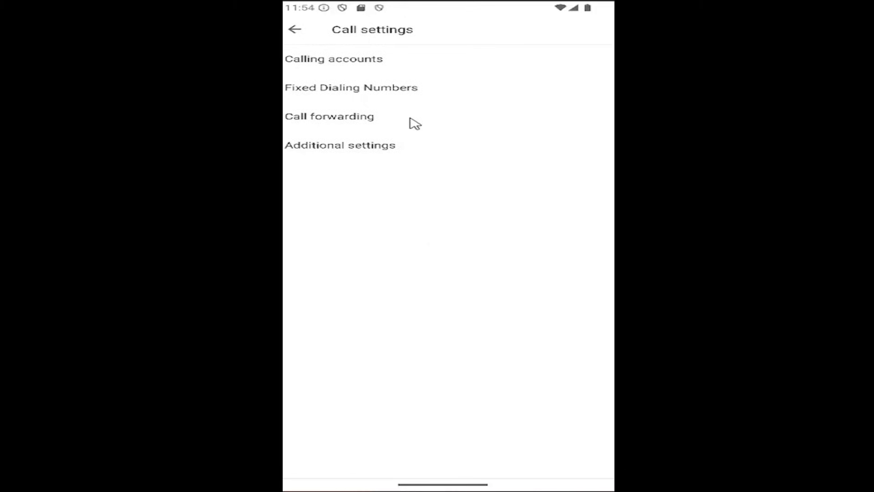
mouse_move(436, 122)
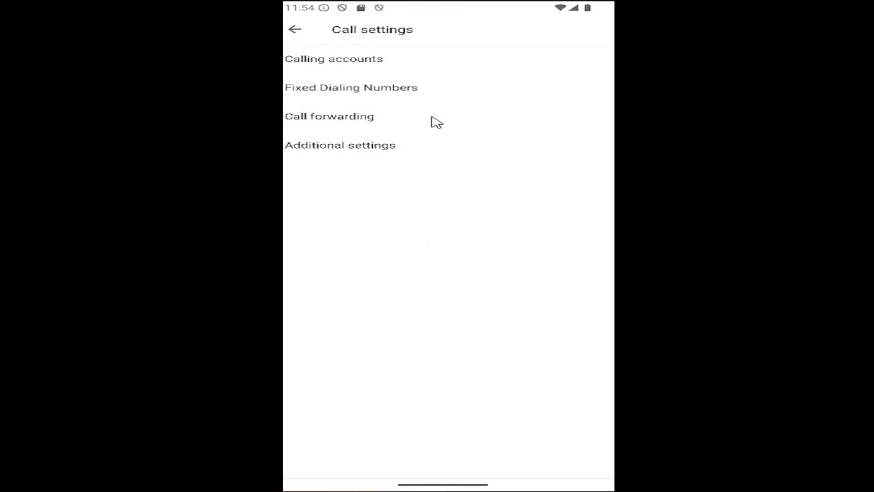
click(329, 117)
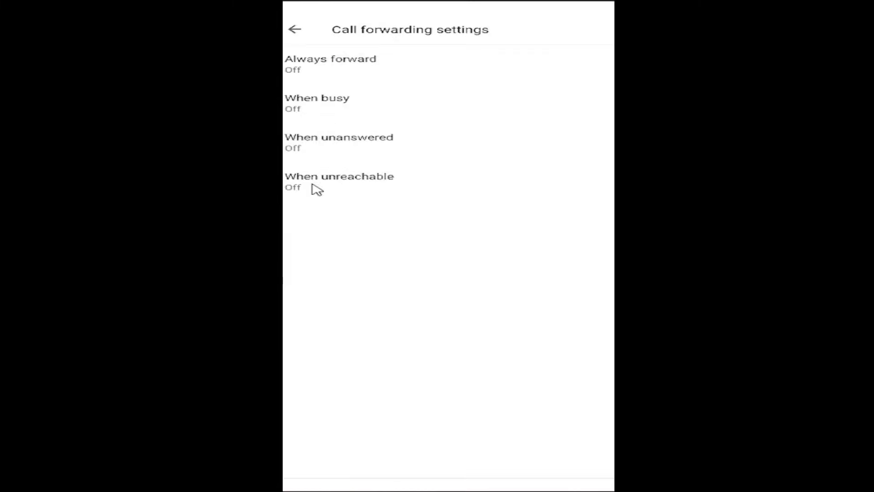
Enable Always forward to 123, confirm the number, and return to the main settings list.
click(330, 59)
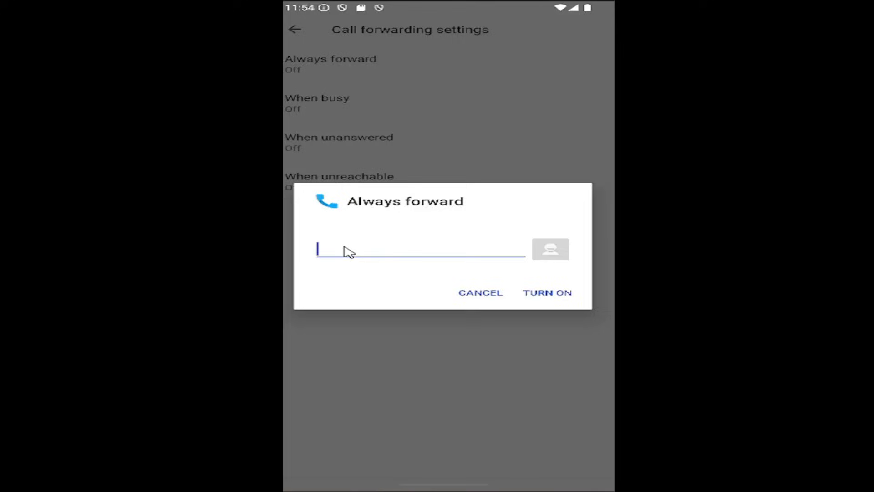
text(123)
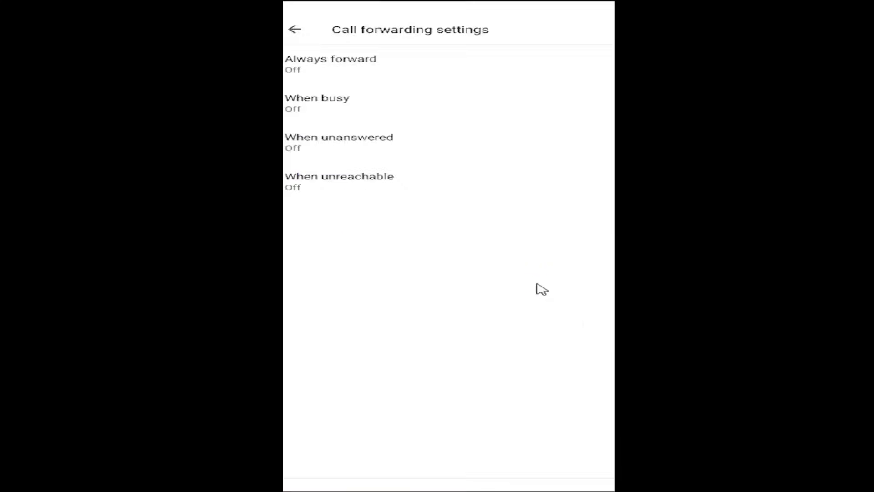
click(330, 58)
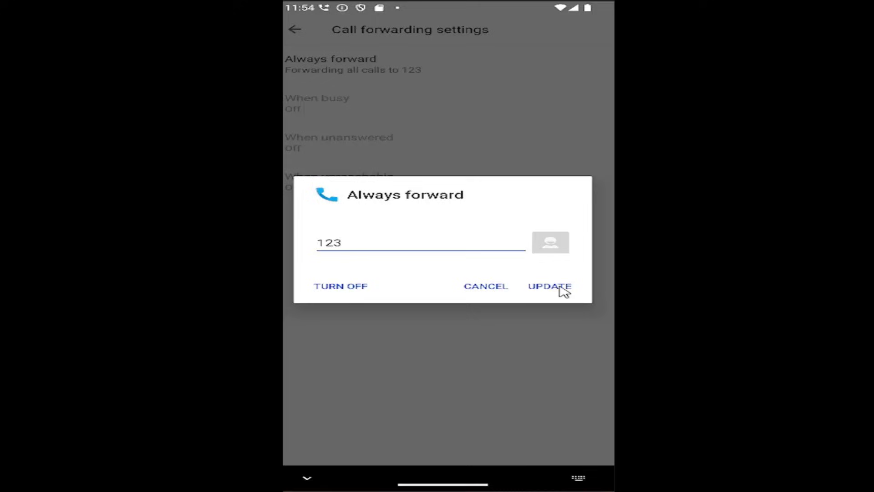
click(549, 285)
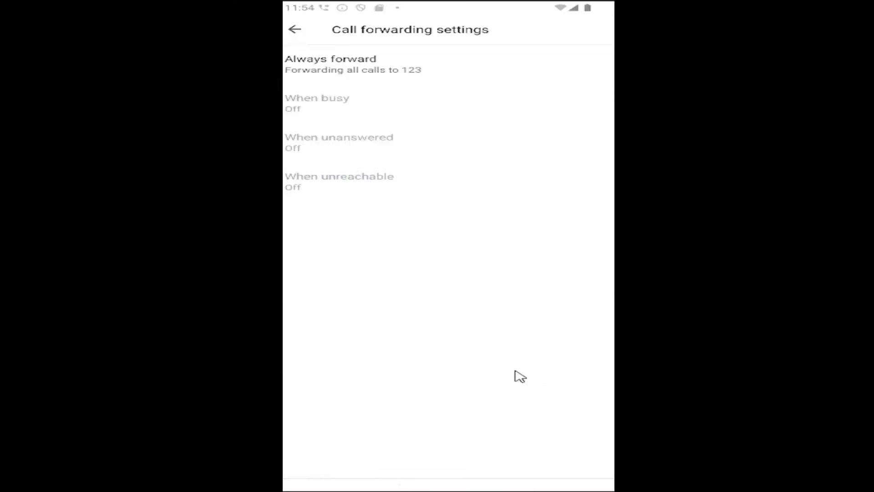
click(295, 29)
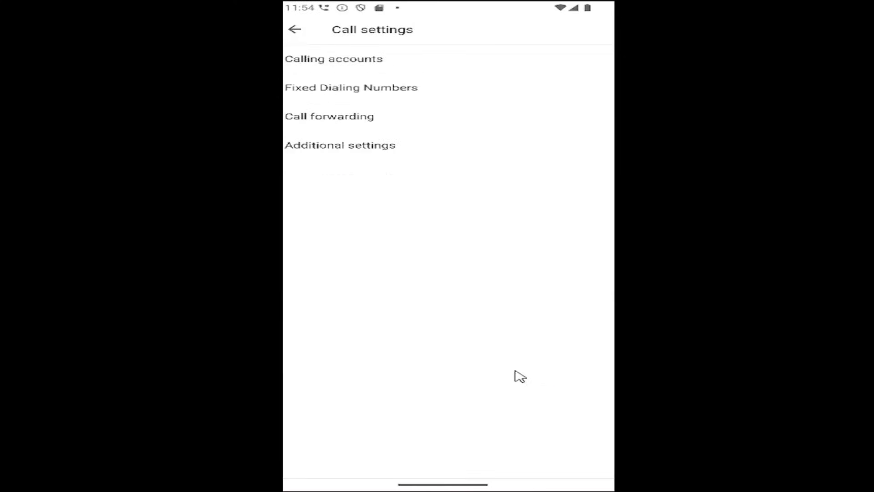
click(295, 29)
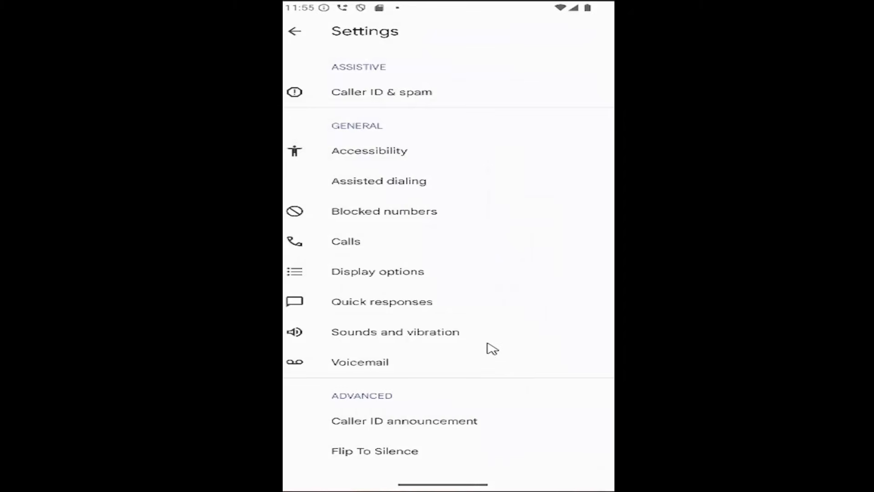